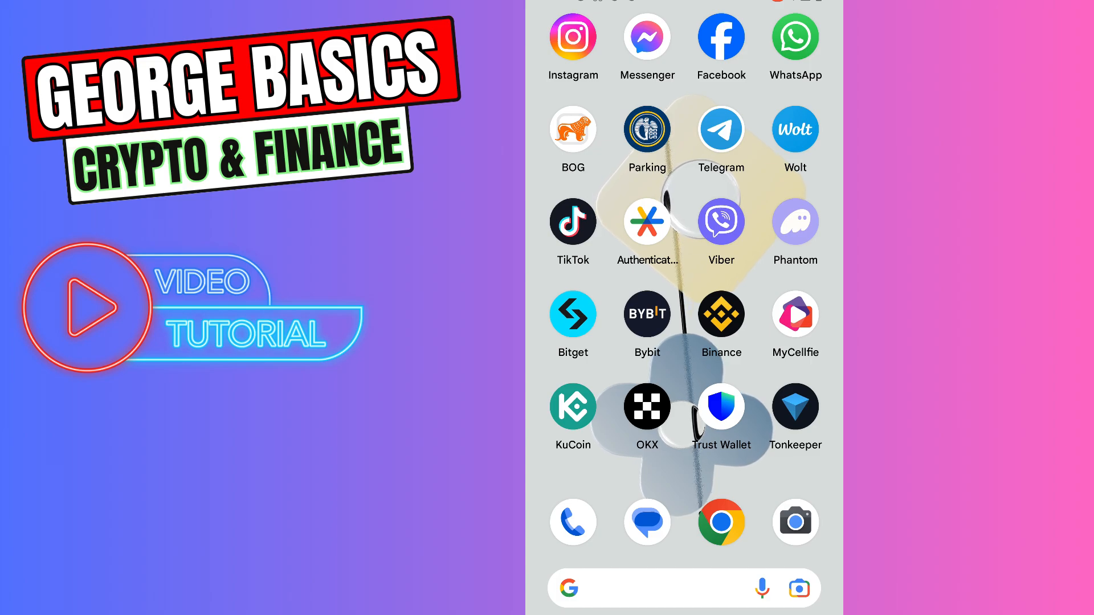
Open Wallet and add Toncoin from an external wallet to show its receiving address and QR code
click(720, 406)
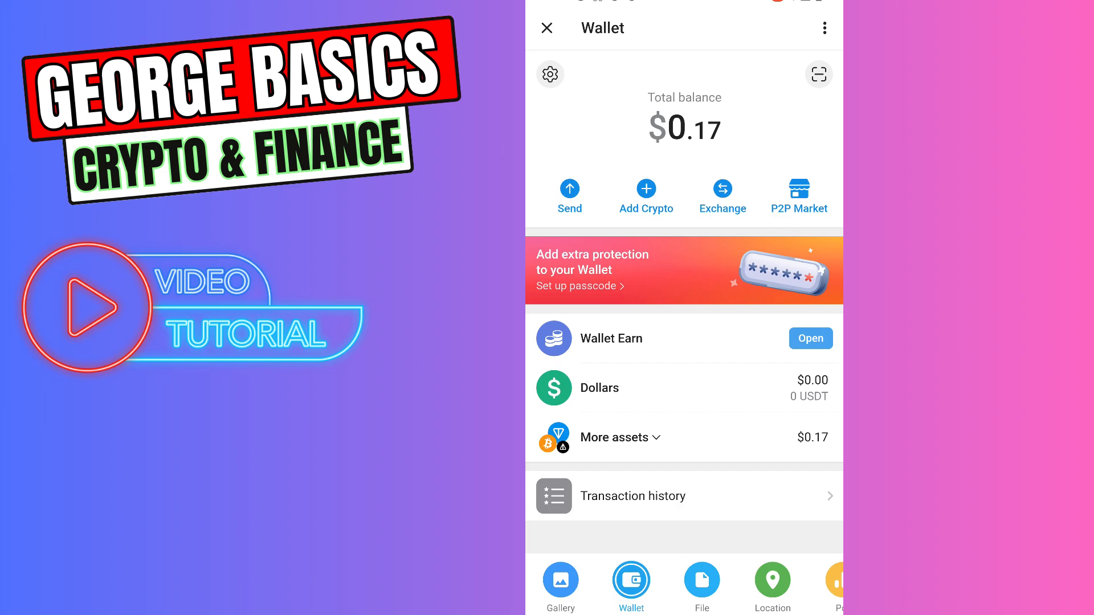
click(645, 196)
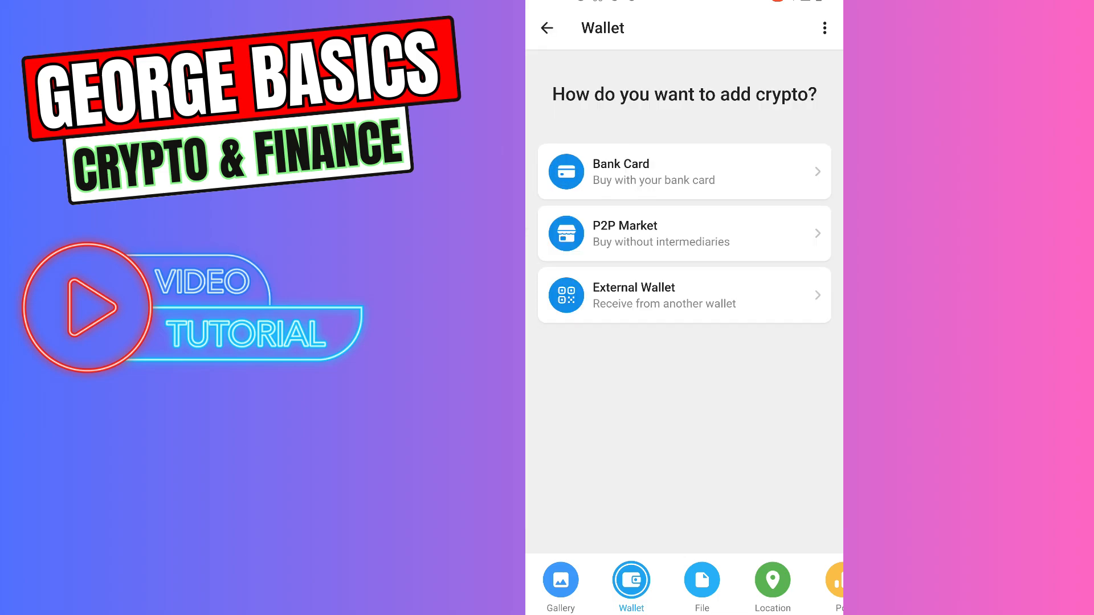
click(683, 295)
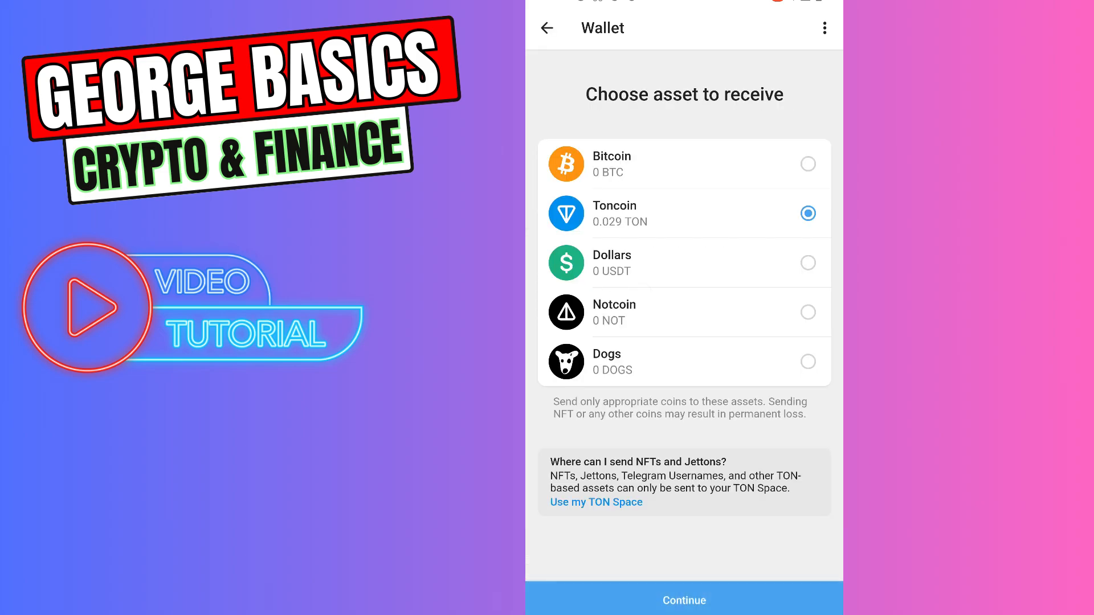
click(683, 600)
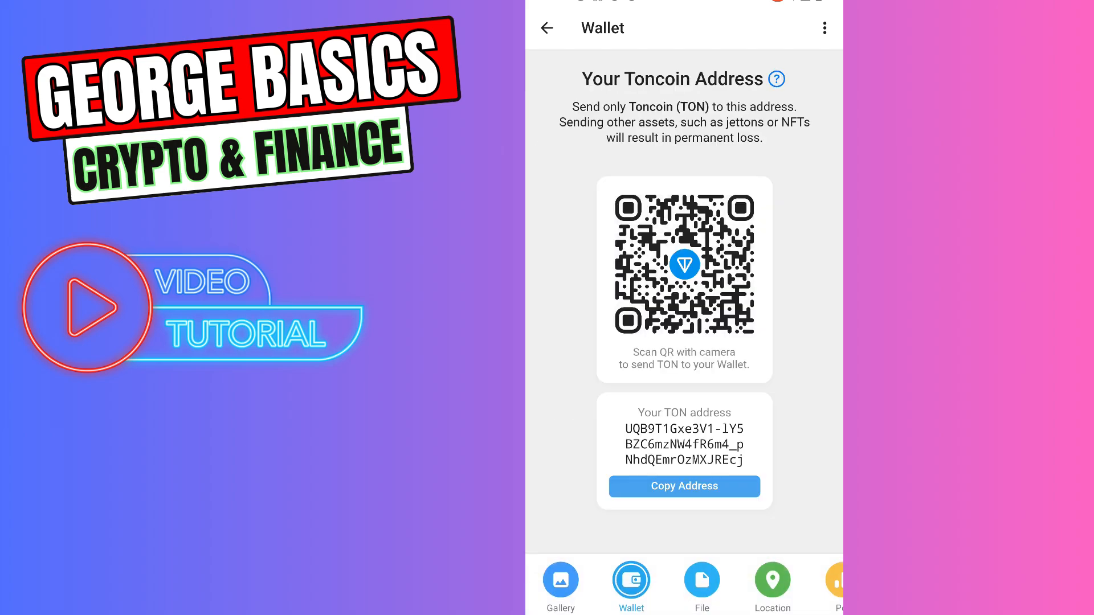
Copy the Toncoin address, then open a TON withdrawal from Binance Wallets
click(683, 486)
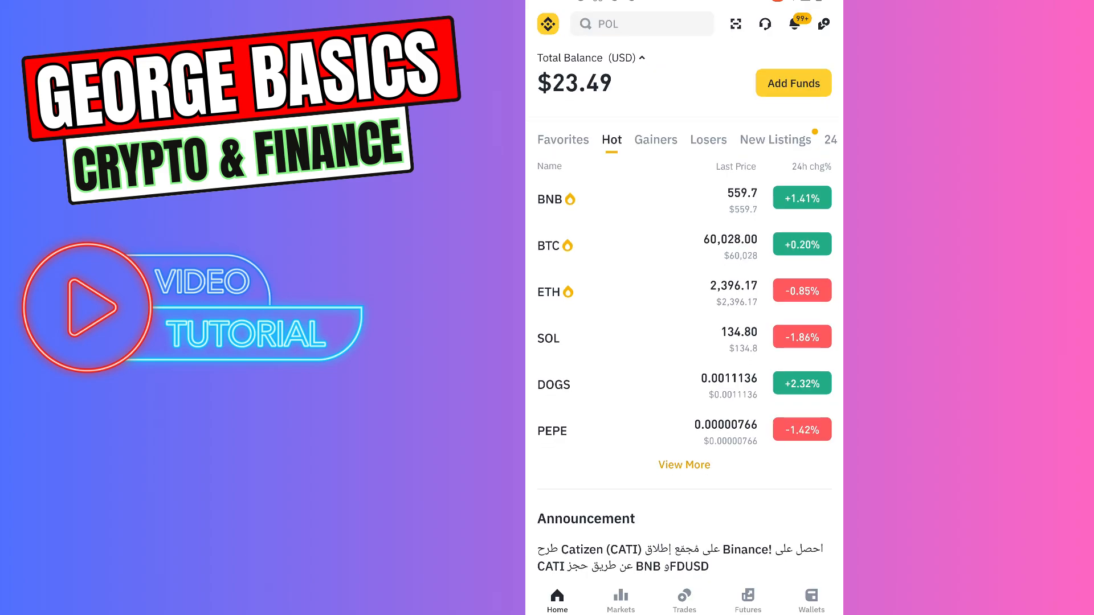
click(810, 600)
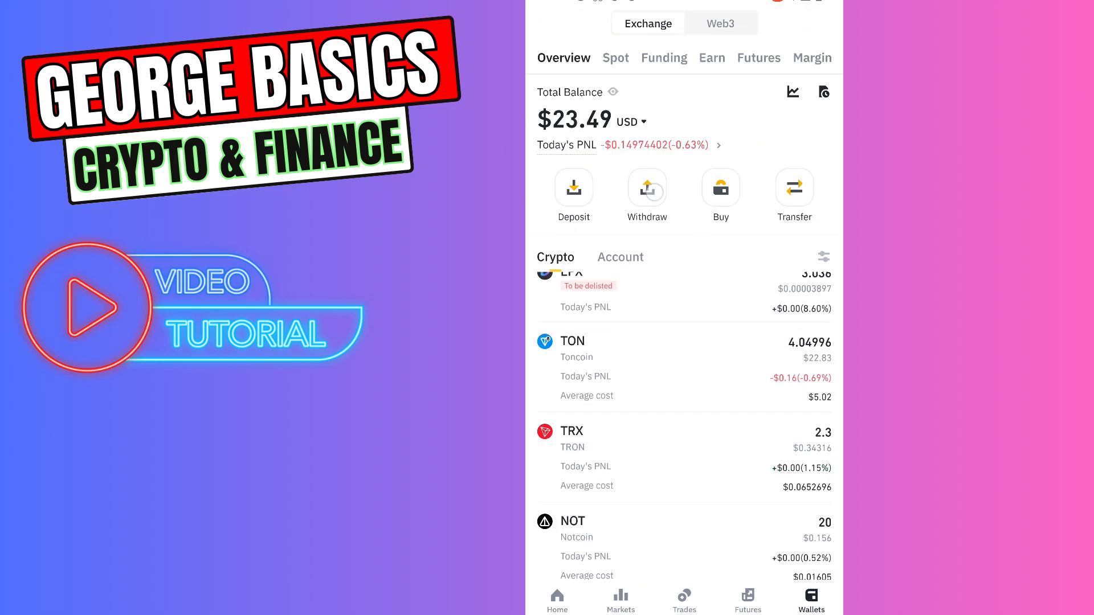
click(823, 256)
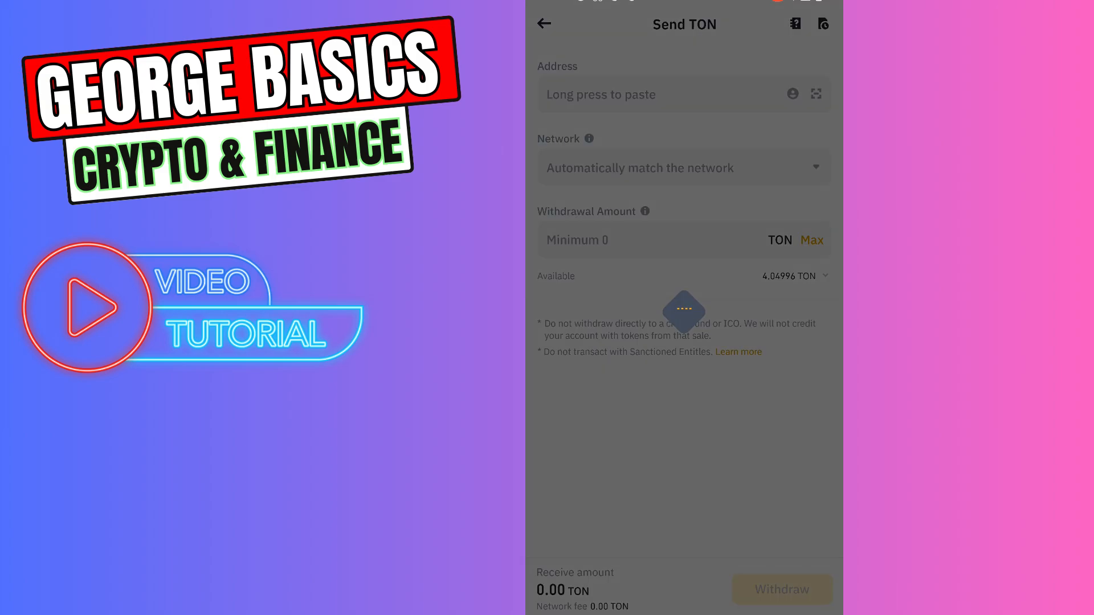
Paste the Toncoin address and fill the maximum 4.04996 TON amount
click(670, 95)
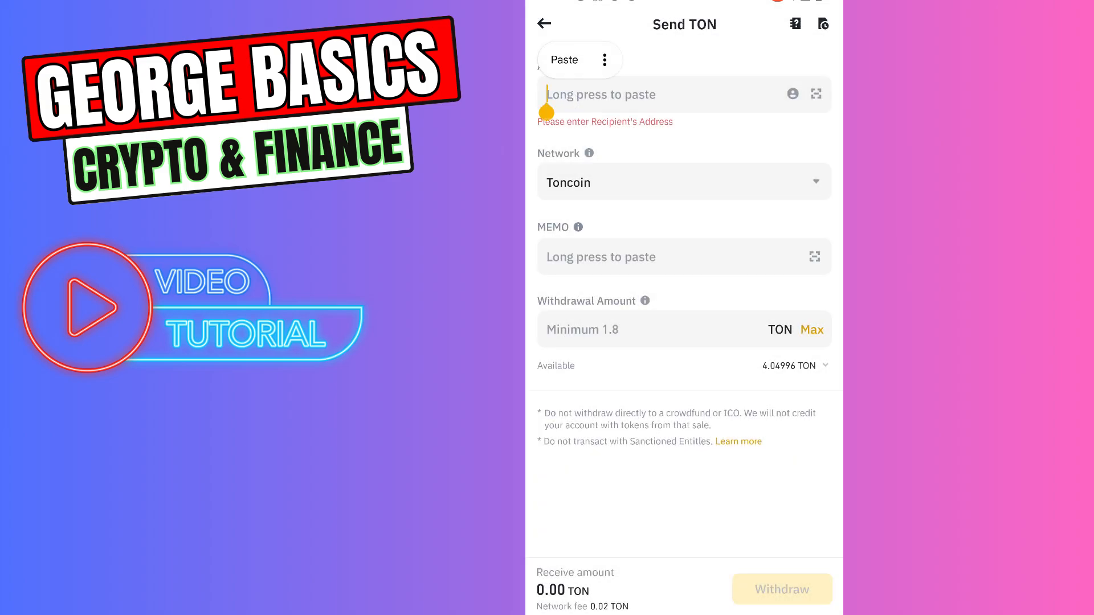
click(564, 59)
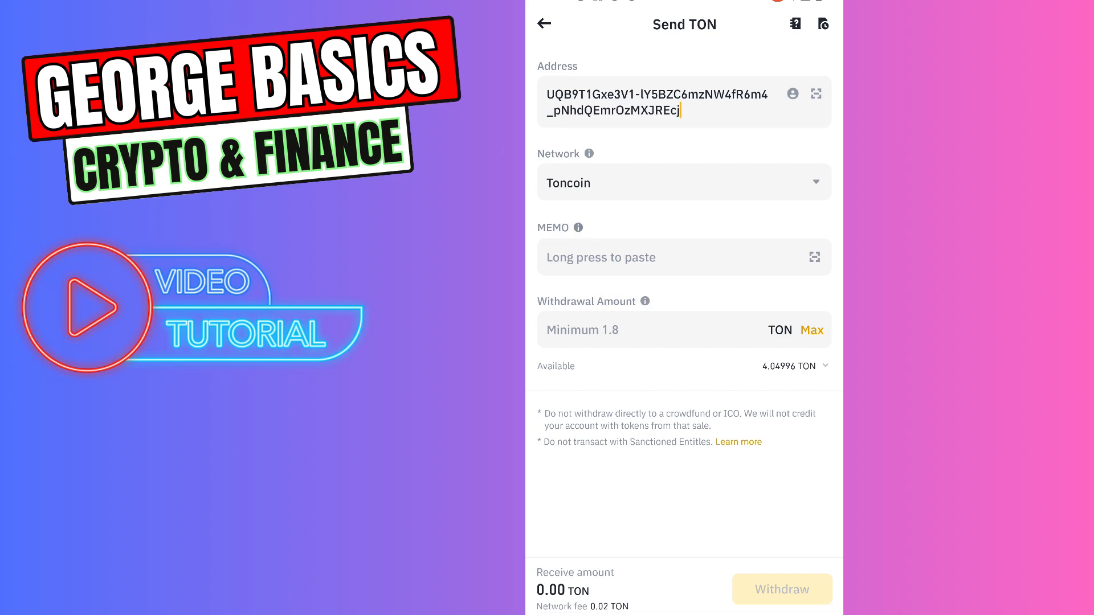
click(811, 330)
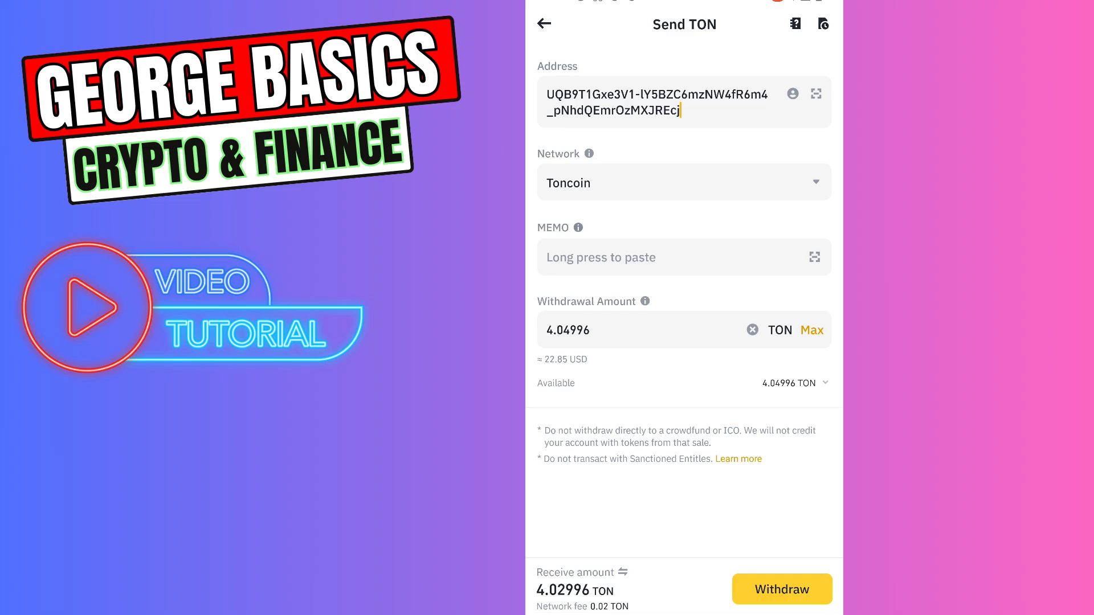
Submit the 4.04996 TON withdrawal without a memo, confirm the order, and verify
click(781, 589)
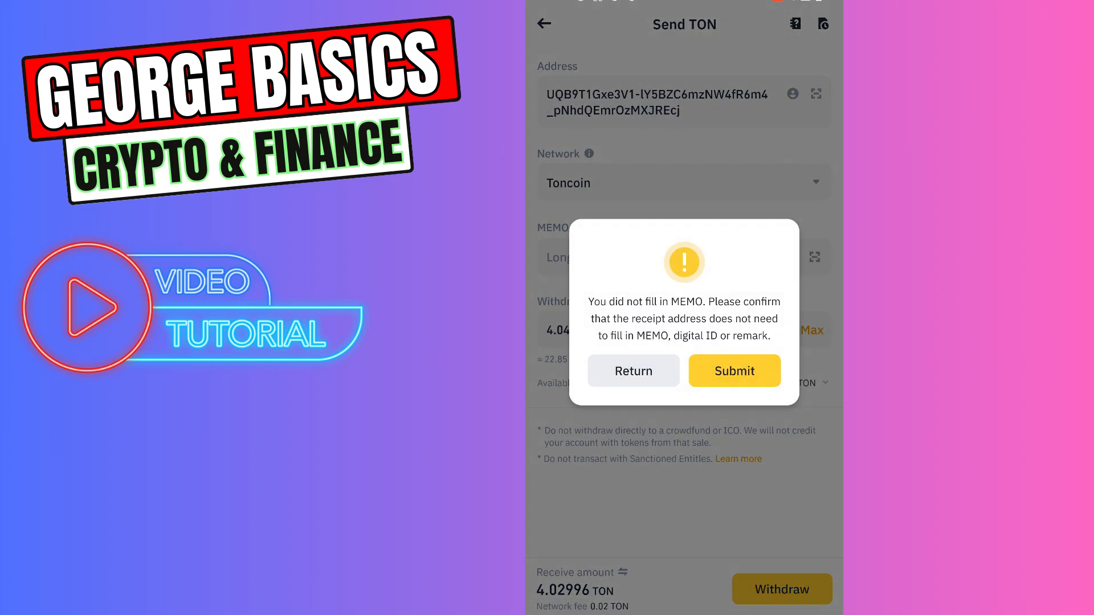
click(734, 370)
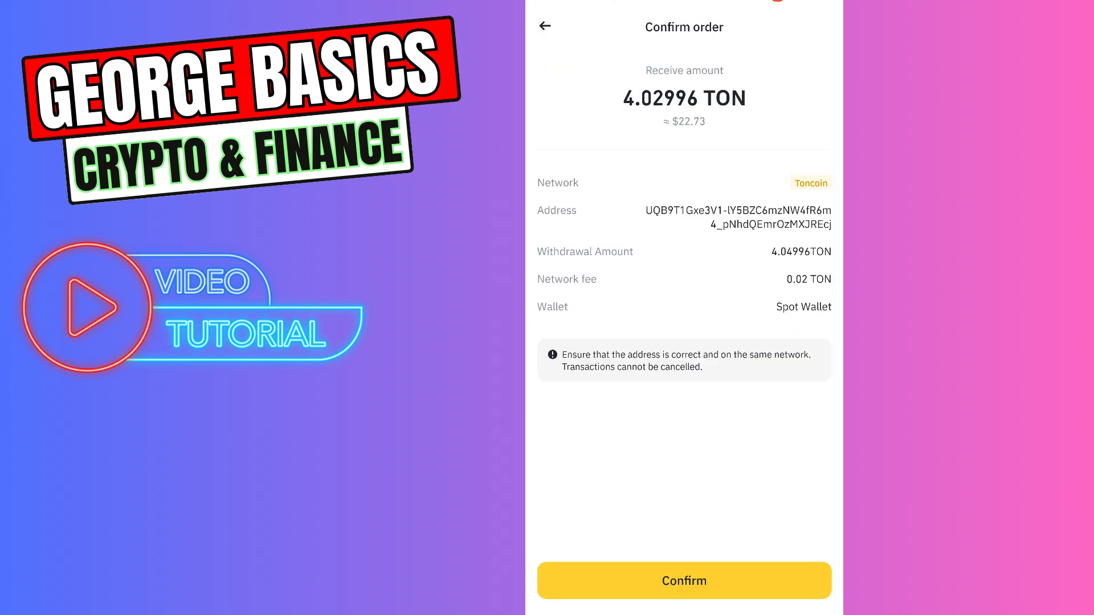
click(683, 580)
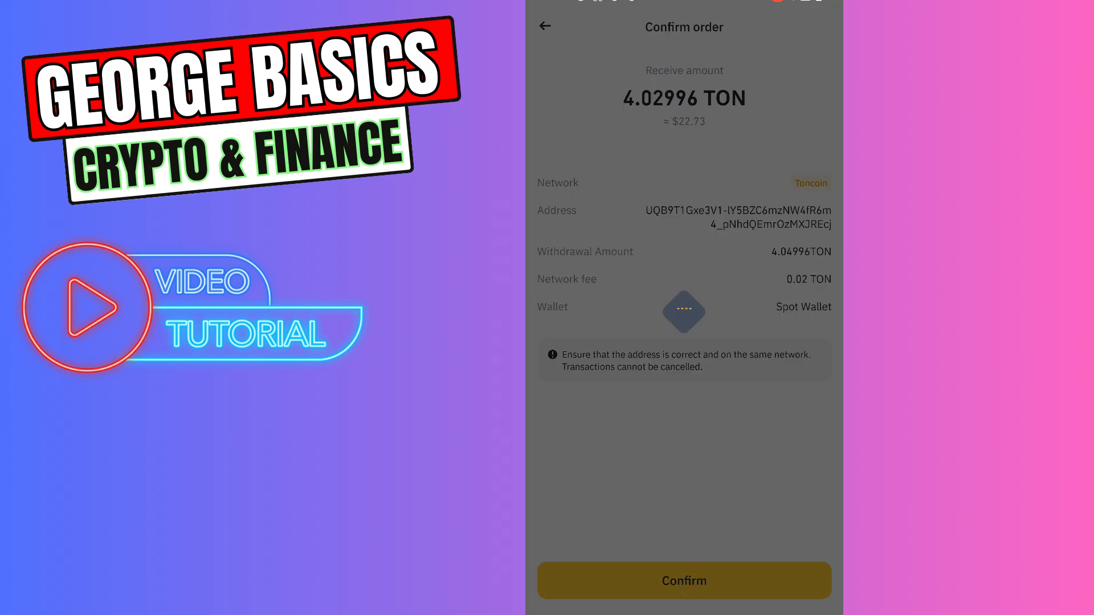
click(684, 580)
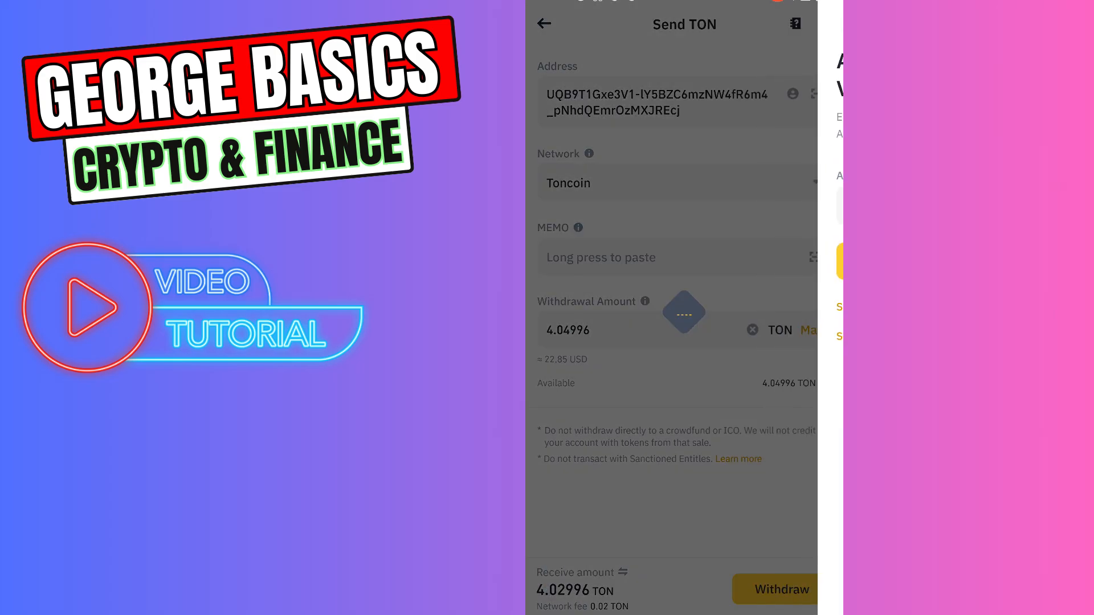
click(776, 590)
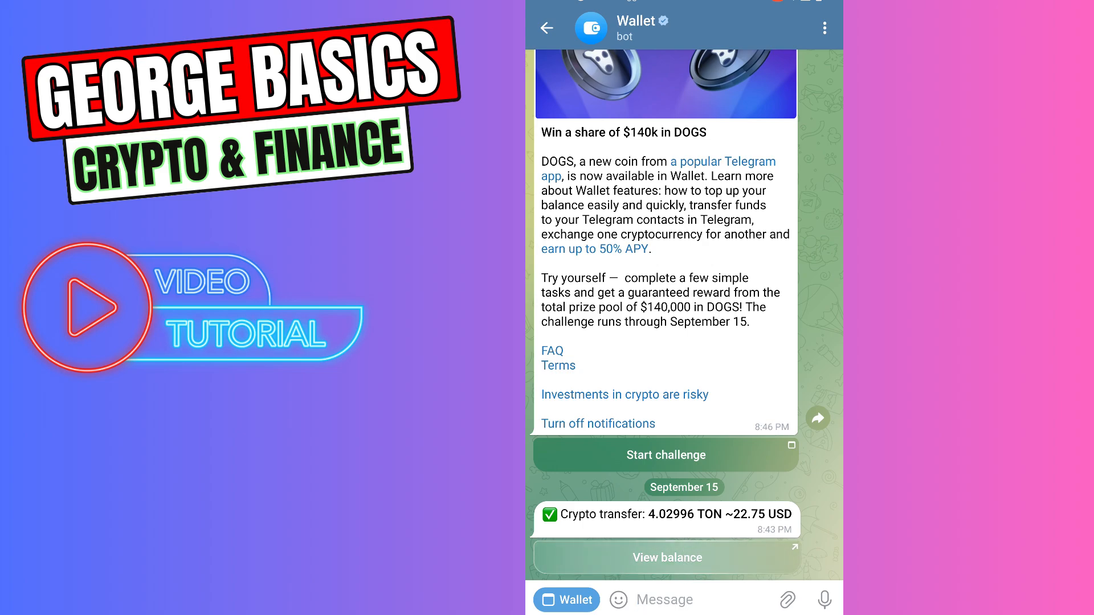
View the Wallet balance and expand More assets to see 4.059 TON ($22.92)
click(787, 600)
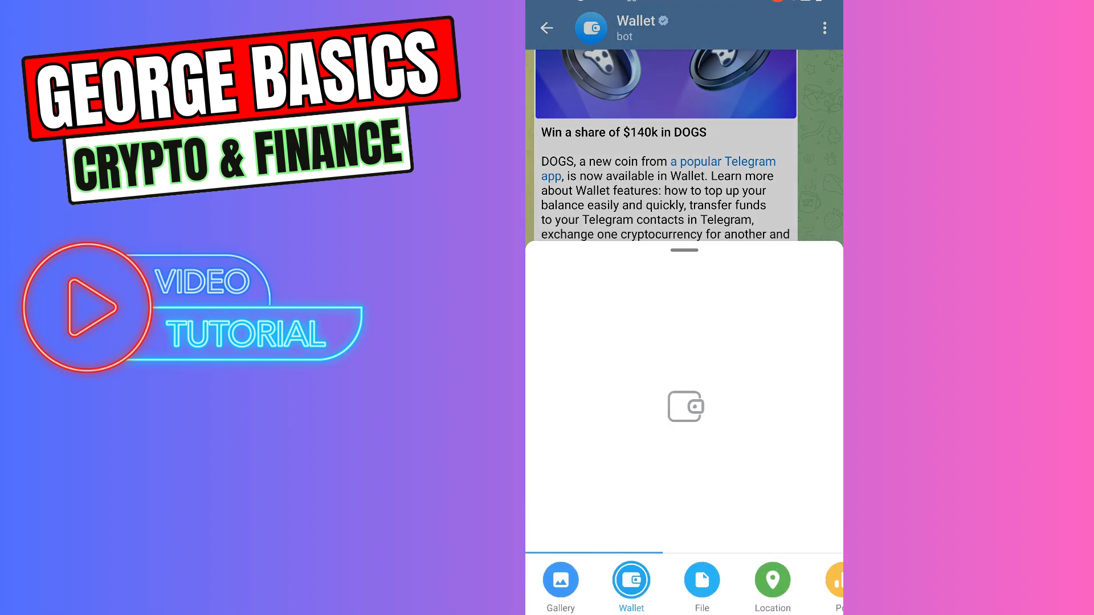
click(630, 585)
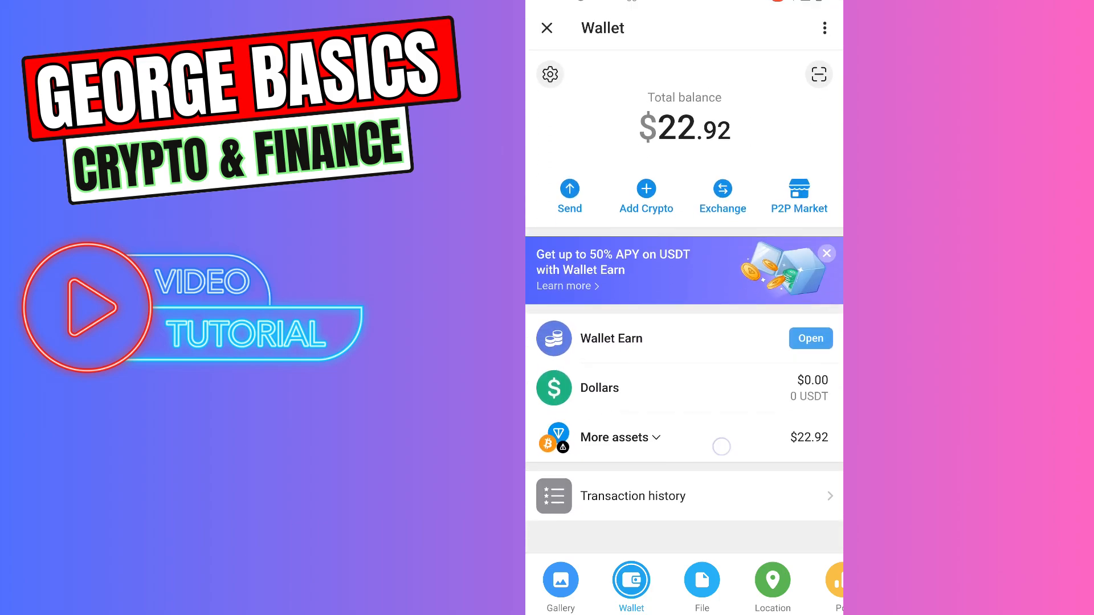
click(619, 438)
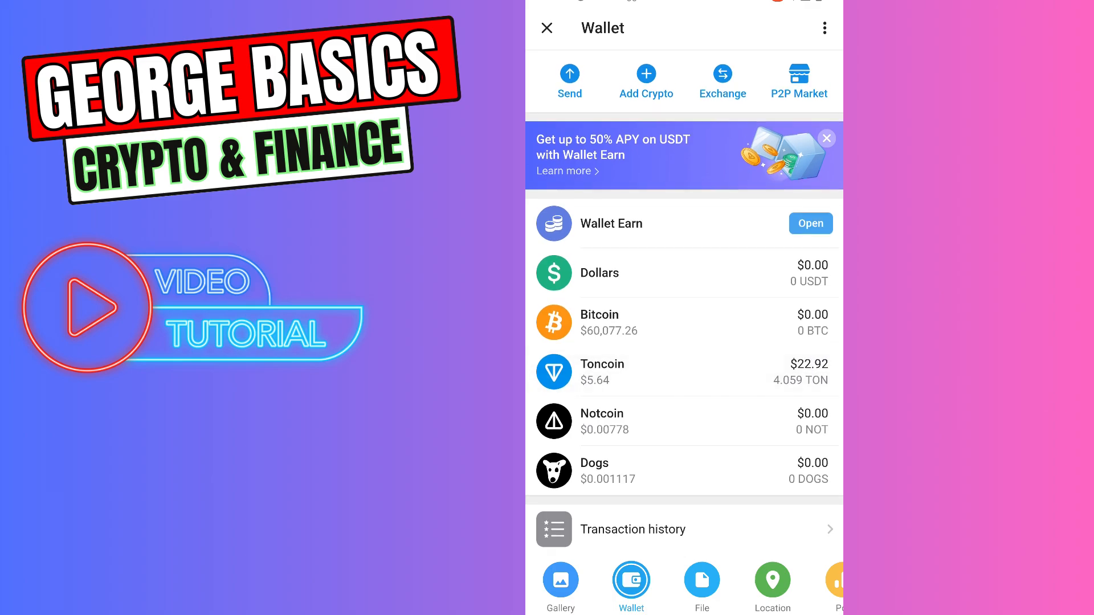
scroll(down, 3)
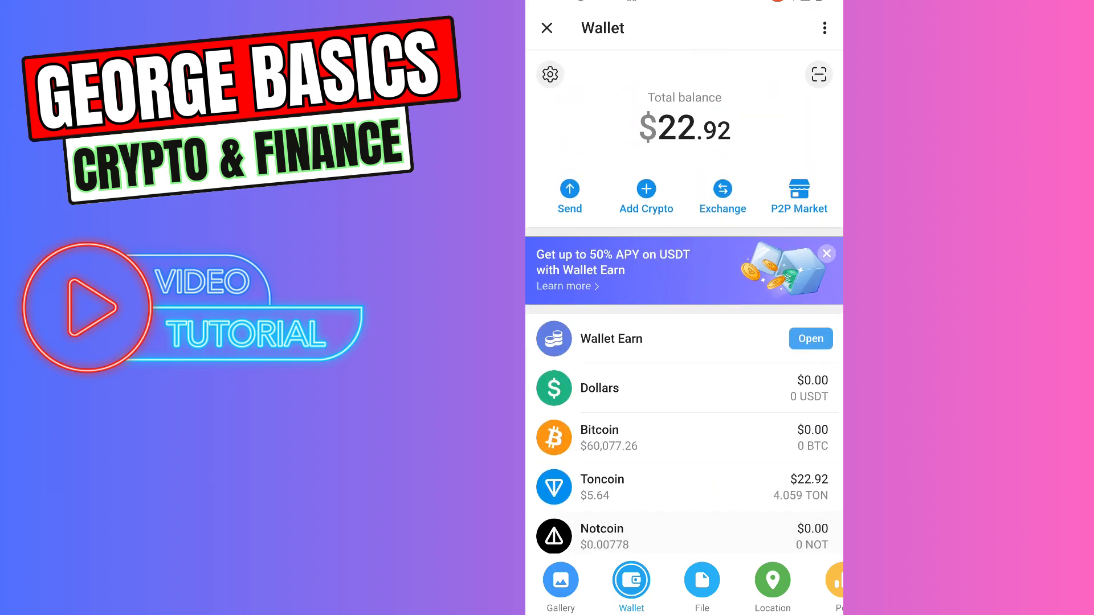